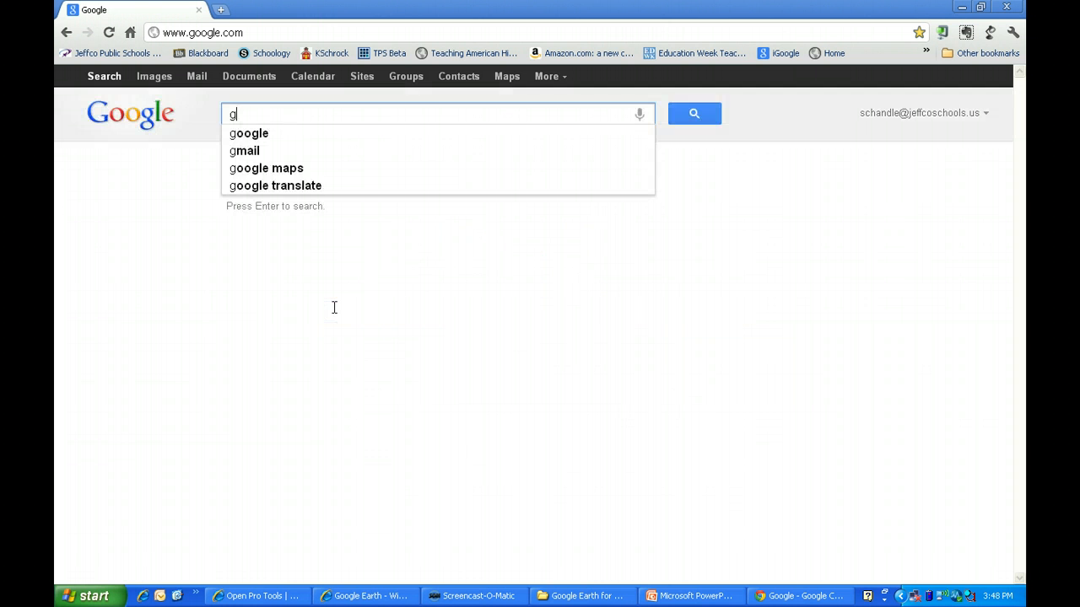
Search Google for 'google earth' and open the official Google Earth website.
{"action": "type", "text": "oogle earth"}
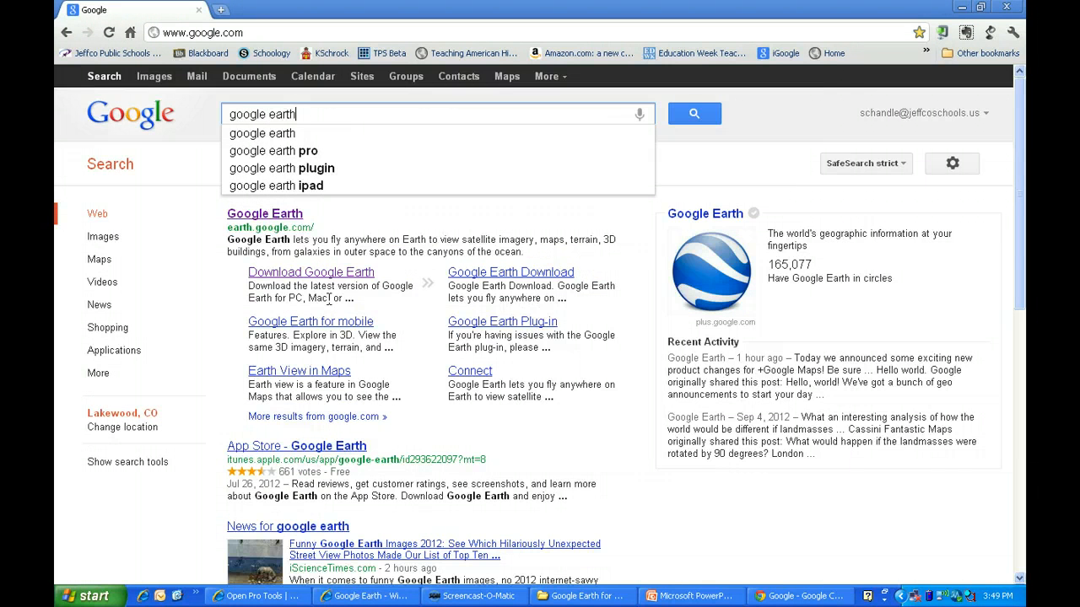
{"action": "left_click", "coordinate": [264, 214]}
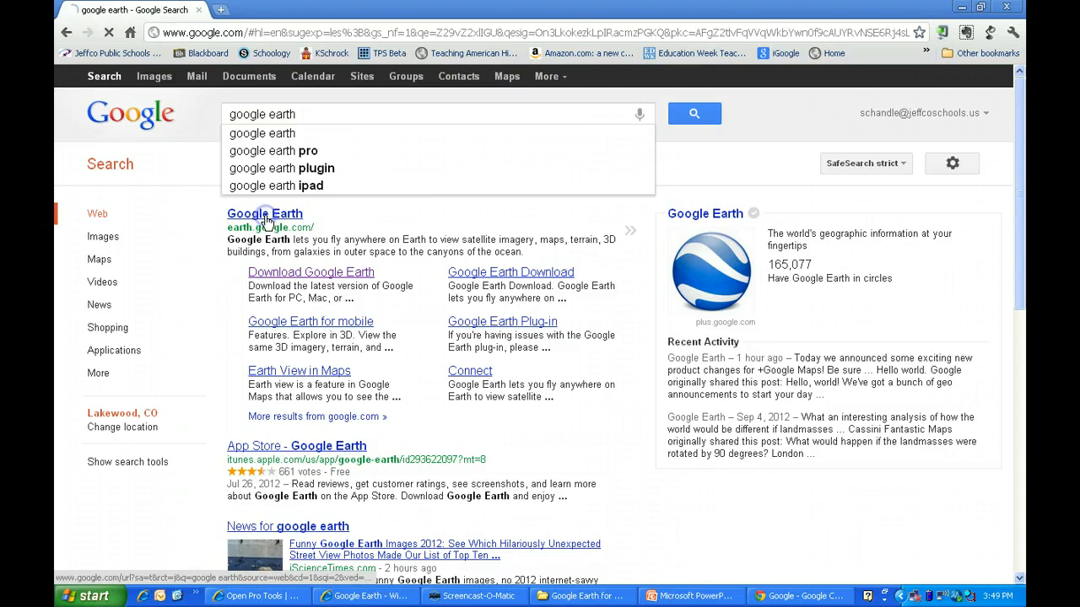
{"action": "left_click", "coordinate": [264, 214]}
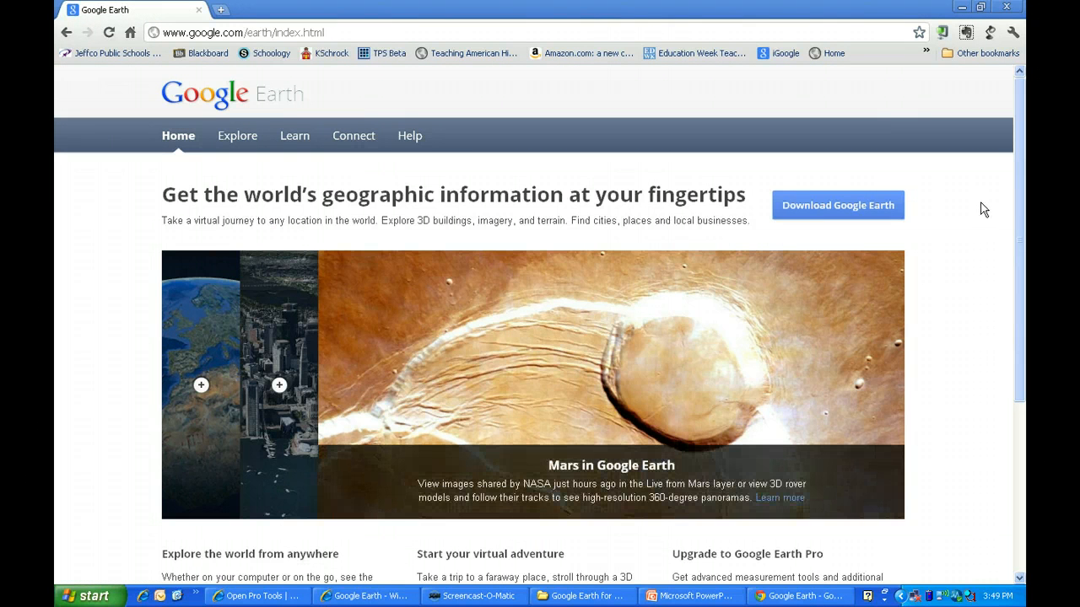
{"action": "mouse_move", "coordinate": [766, 200]}
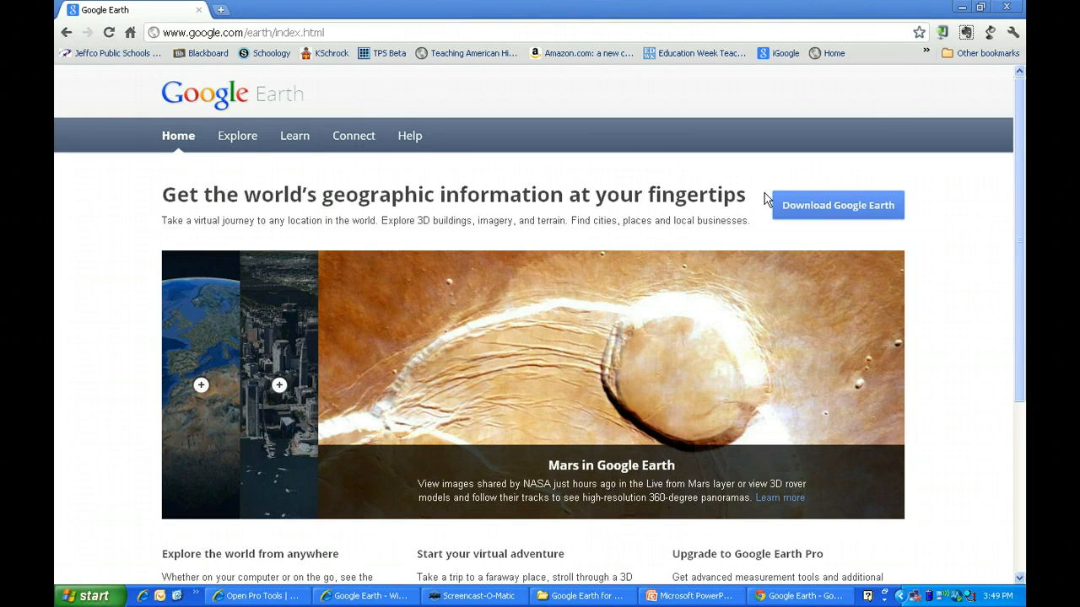
{"action": "mouse_move", "coordinate": [808, 175]}
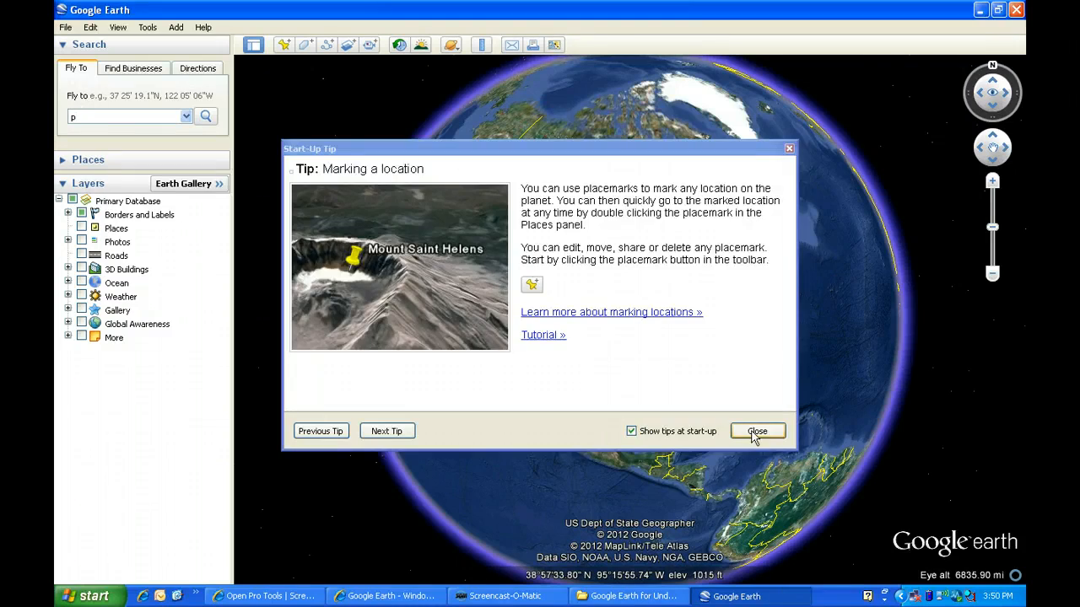
Dismiss the start-up tip and move the globe close to southern Africa and Madagascar.
{"action": "left_click", "coordinate": [756, 431]}
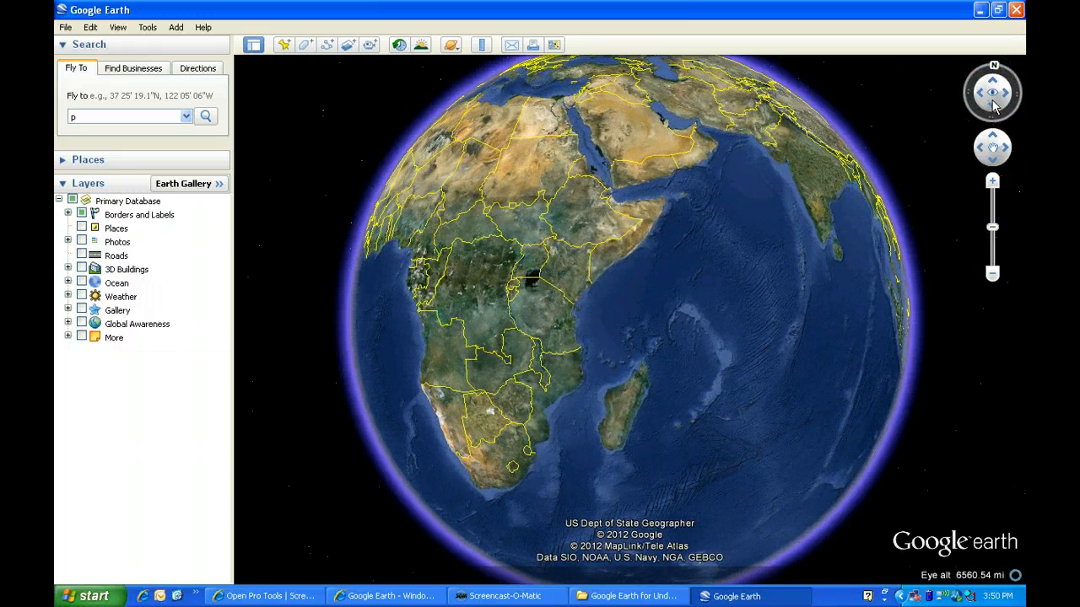
{"action": "left_click", "coordinate": [992, 160]}
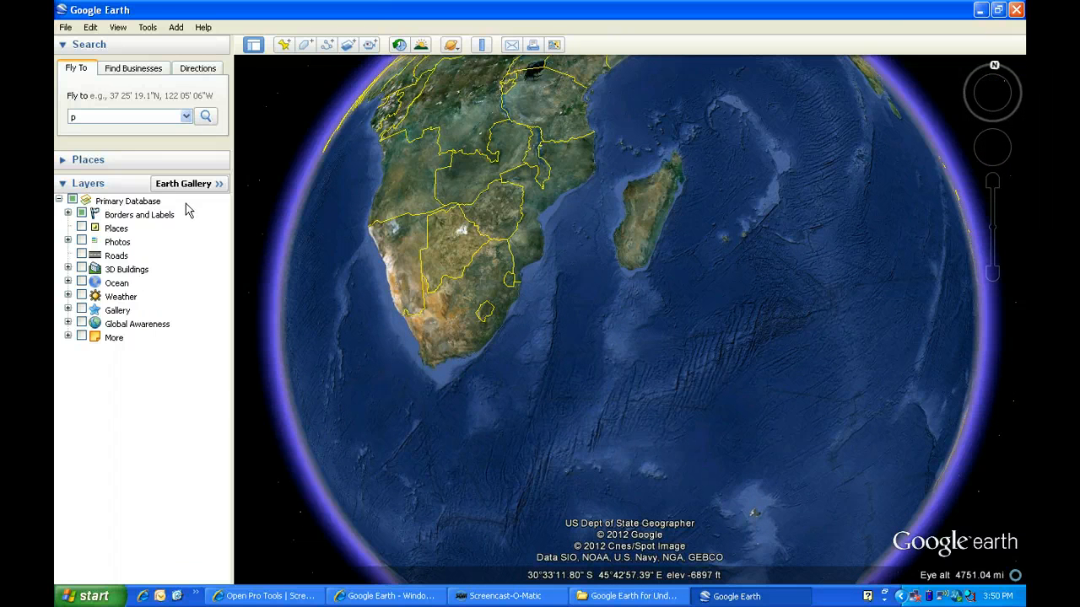
{"action": "mouse_move", "coordinate": [171, 339]}
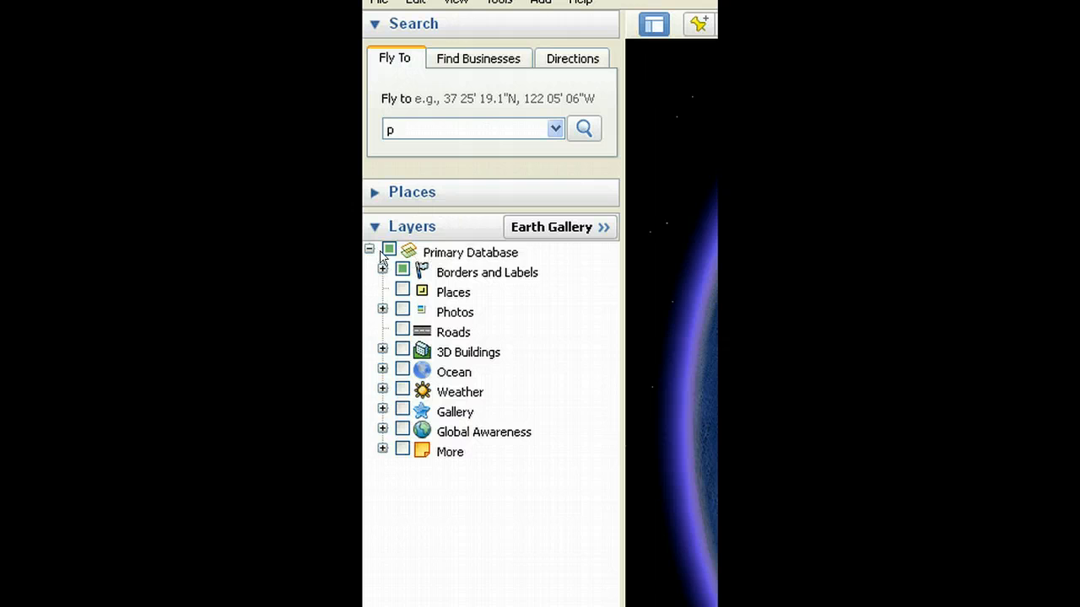
Switch off every layer in the Layers panel.
{"action": "left_click", "coordinate": [389, 249]}
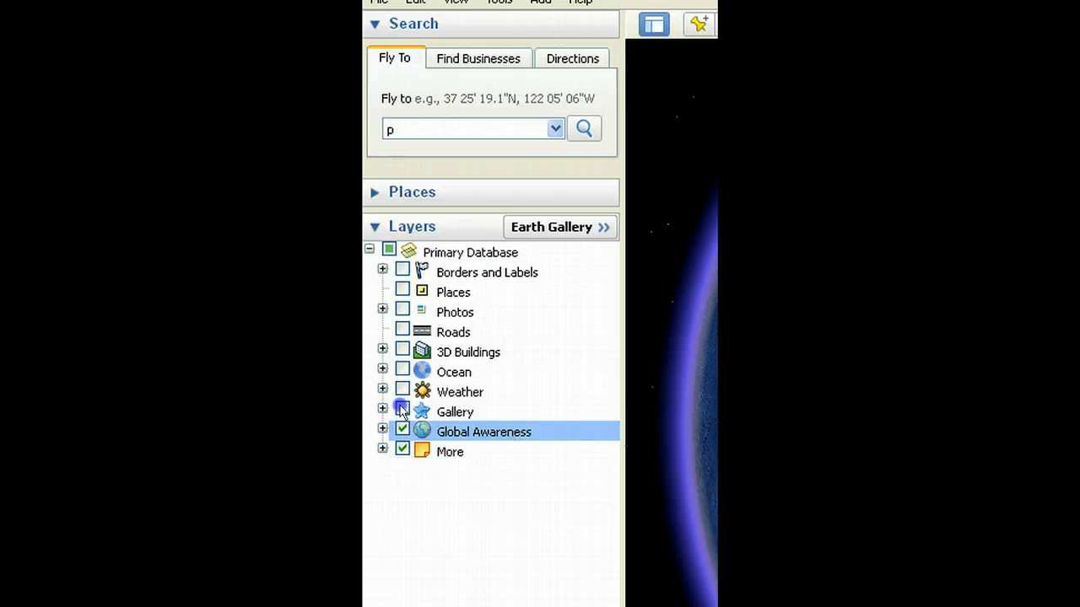
{"action": "left_click", "coordinate": [403, 412]}
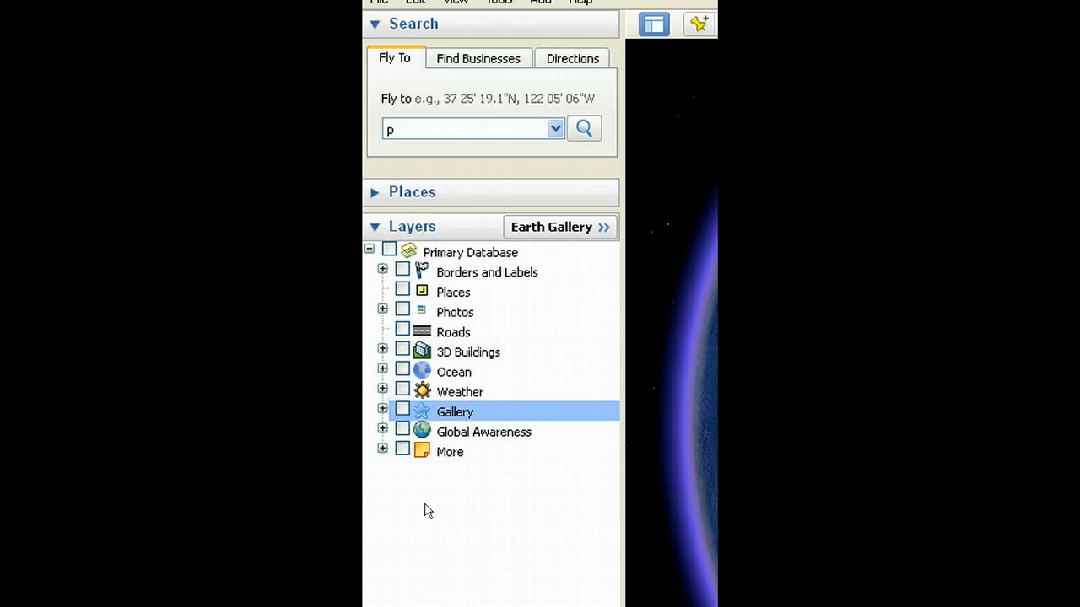
{"action": "mouse_move", "coordinate": [424, 563]}
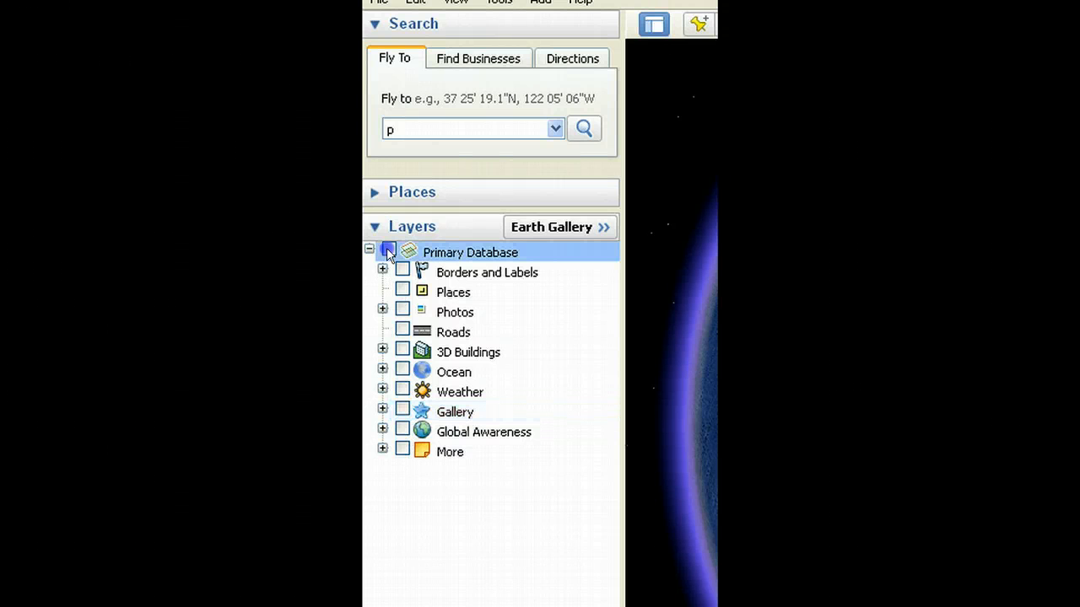
{"action": "left_click", "coordinate": [389, 252]}
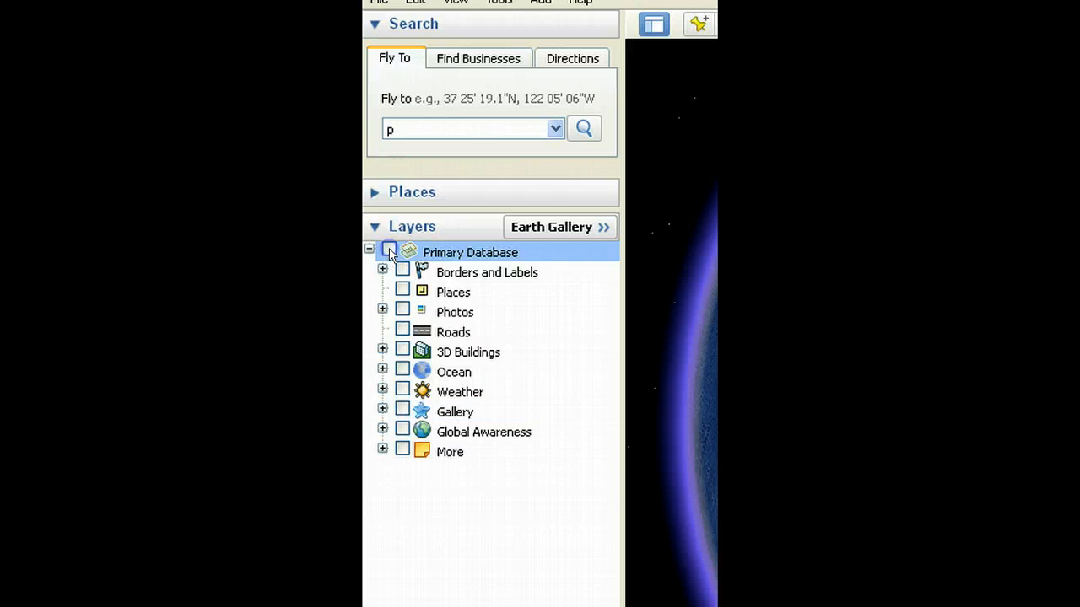
{"action": "left_click", "coordinate": [389, 247]}
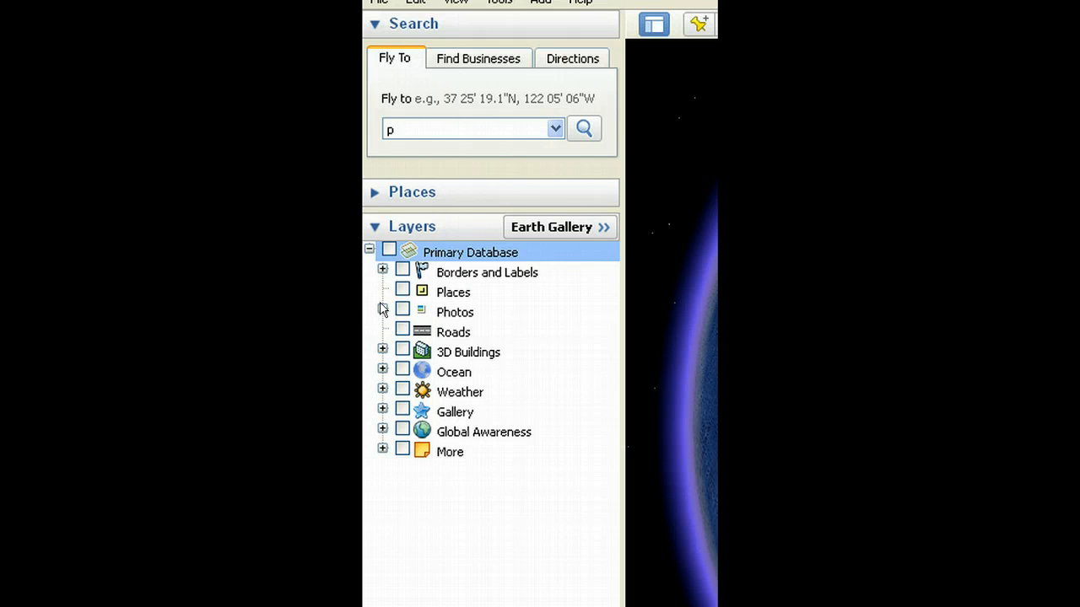
Turn on only International Borders, Country Names and Geographic Features.
{"action": "left_click", "coordinate": [382, 269]}
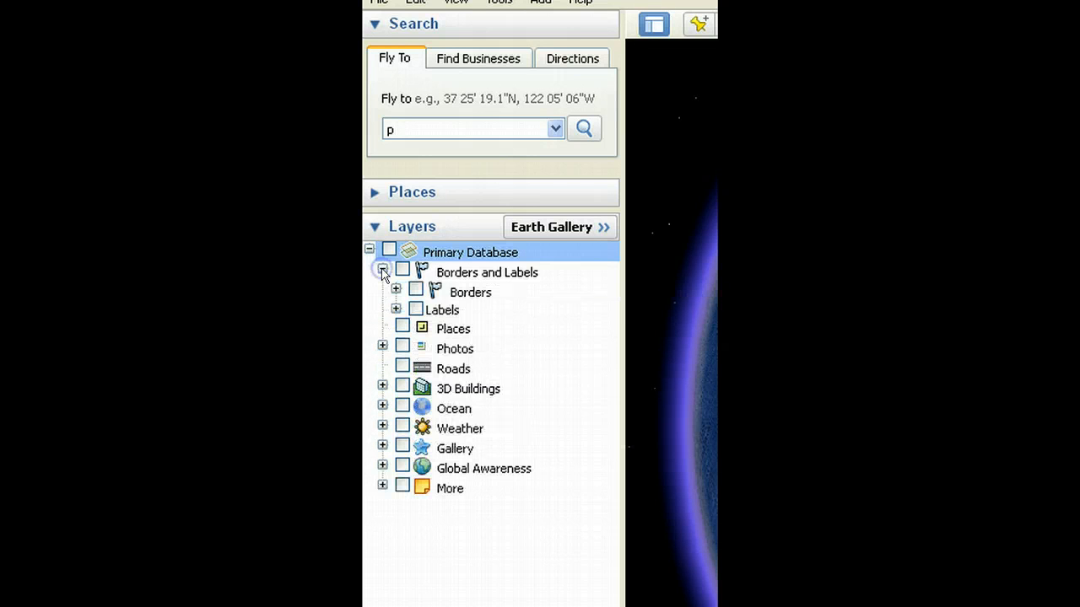
{"action": "left_click", "coordinate": [382, 271]}
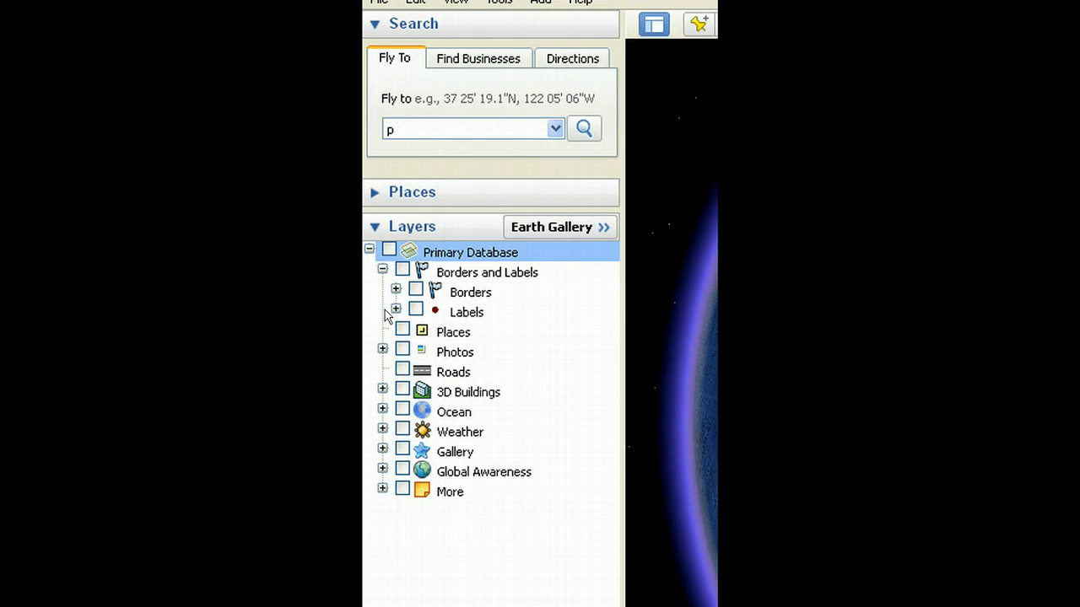
{"action": "mouse_move", "coordinate": [387, 312]}
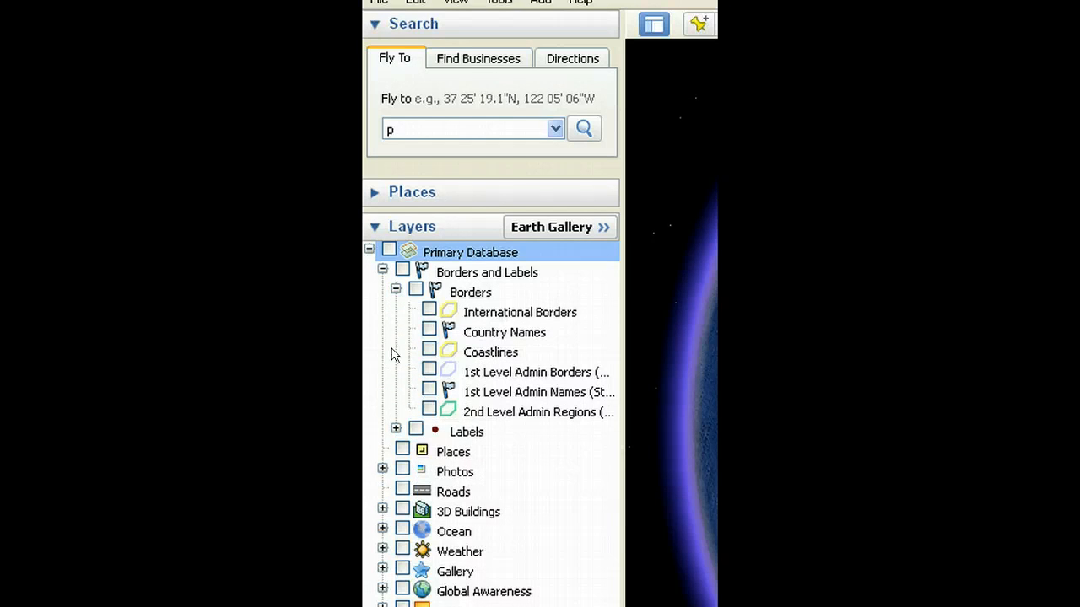
{"action": "left_click", "coordinate": [395, 428]}
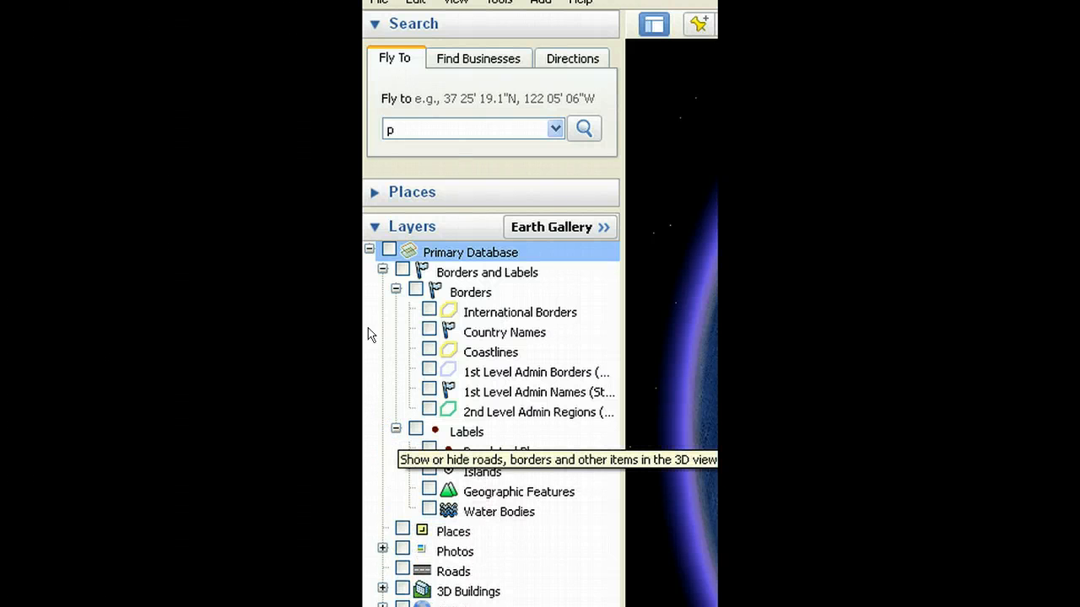
{"action": "left_click", "coordinate": [429, 311]}
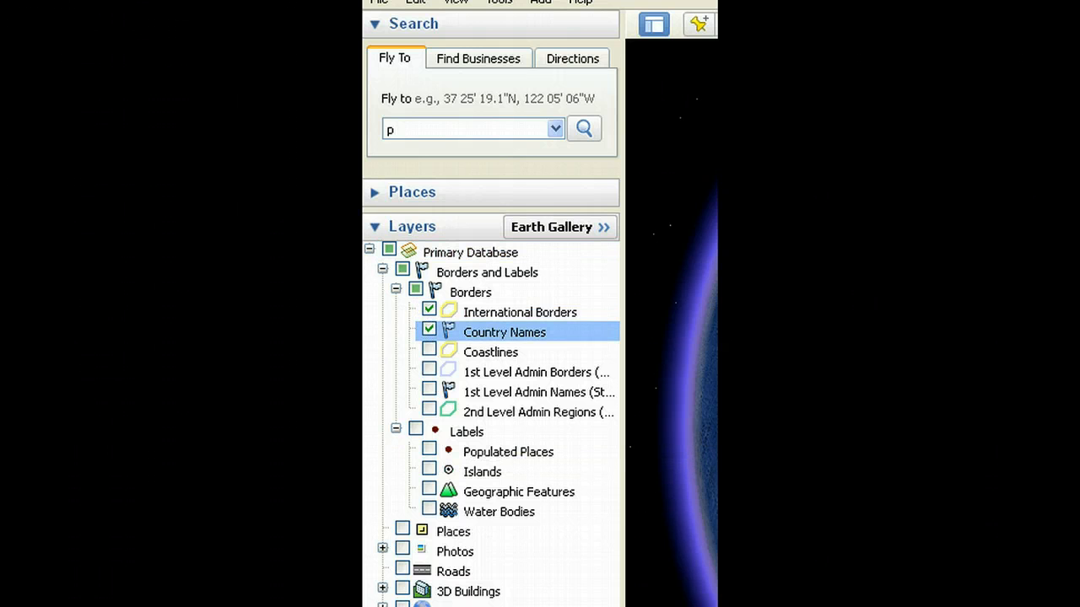
{"action": "mouse_move", "coordinate": [428, 491]}
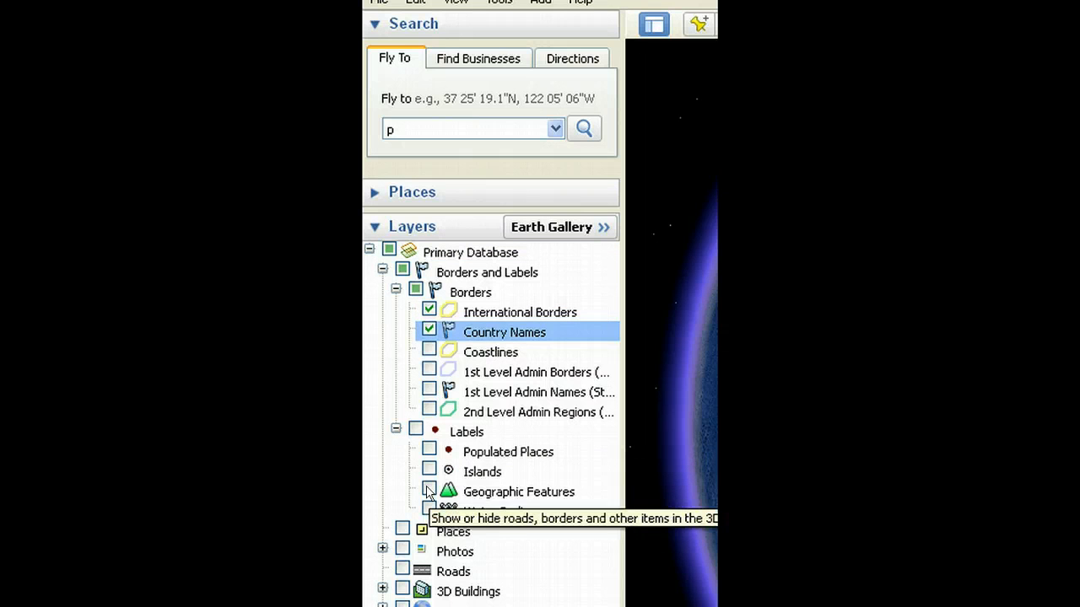
{"action": "left_click", "coordinate": [428, 491]}
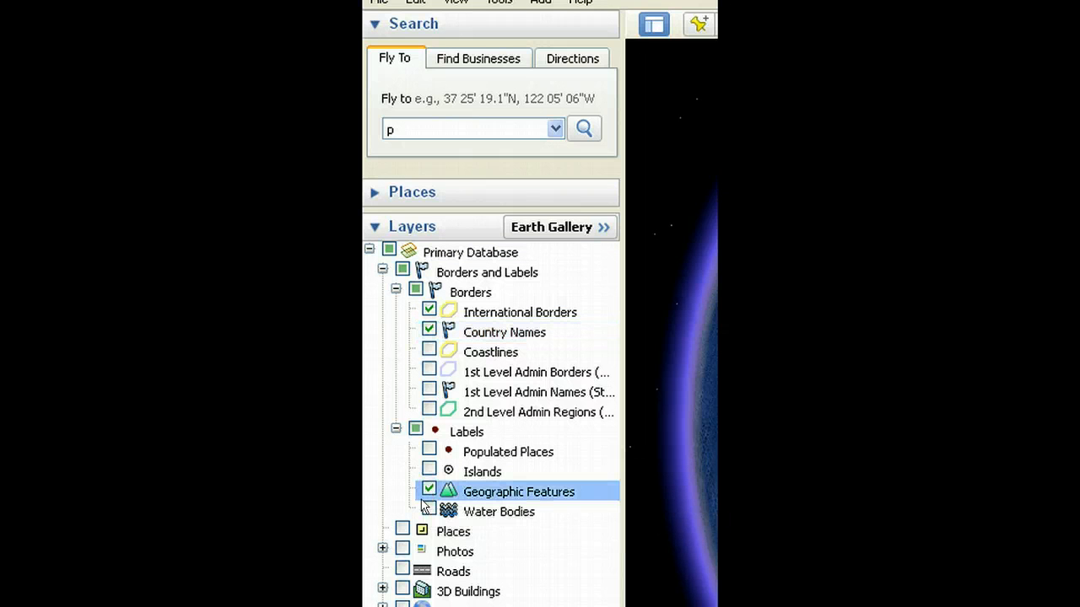
{"action": "left_click", "coordinate": [429, 511]}
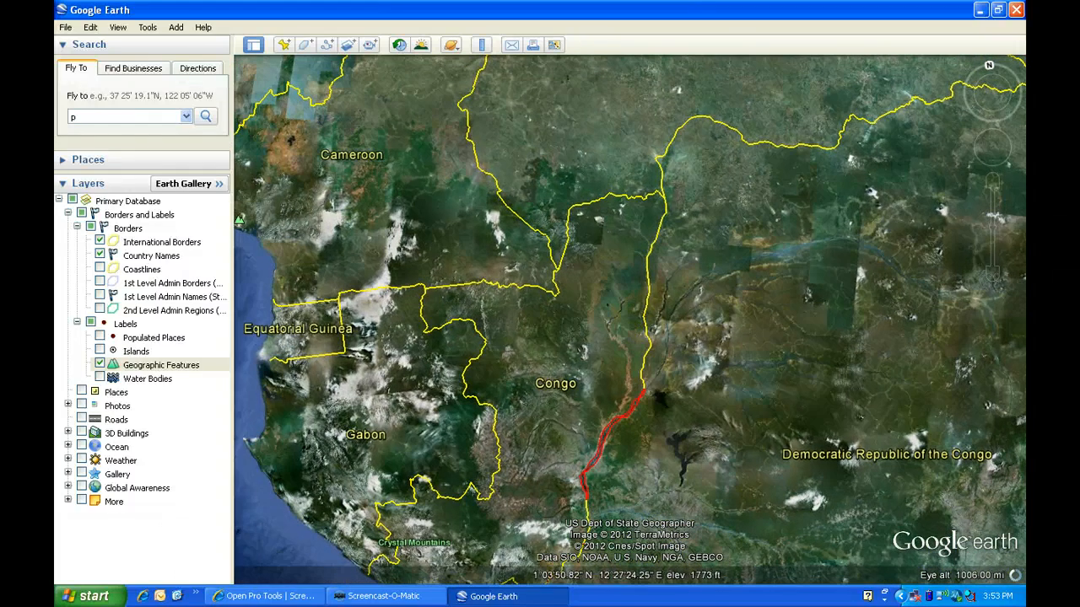
Toggle the International Borders and Country Names layers off and on.
{"action": "left_click", "coordinate": [99, 242]}
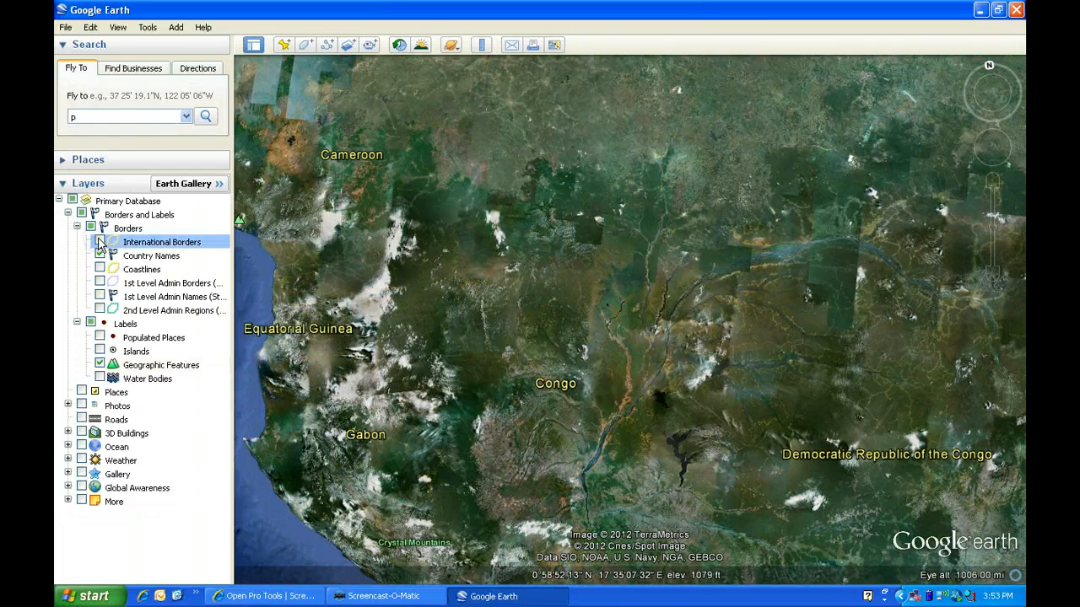
{"action": "left_click", "coordinate": [100, 242]}
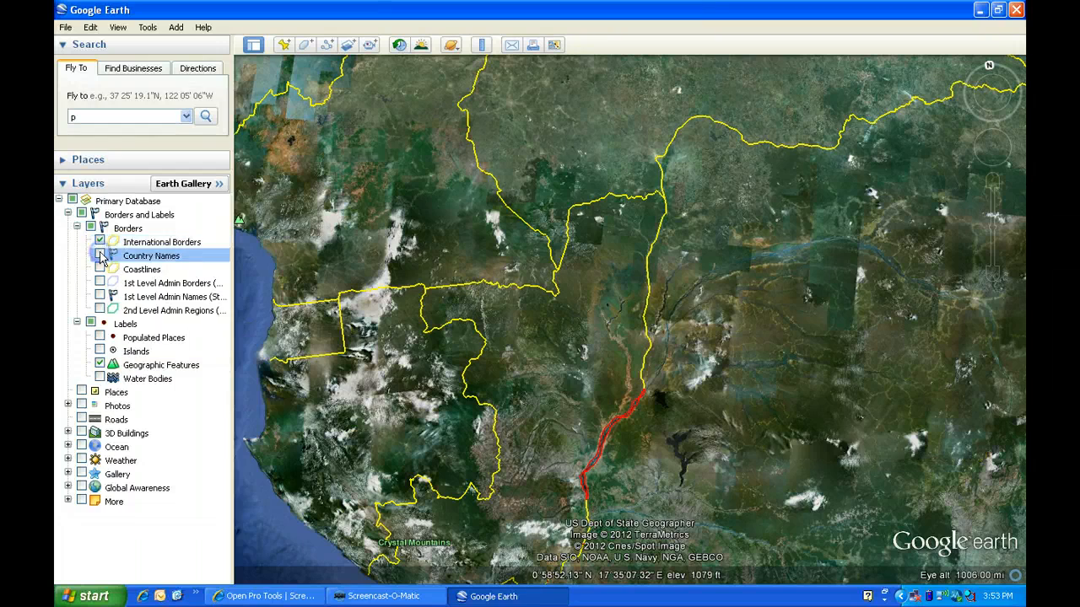
{"action": "left_click", "coordinate": [100, 255]}
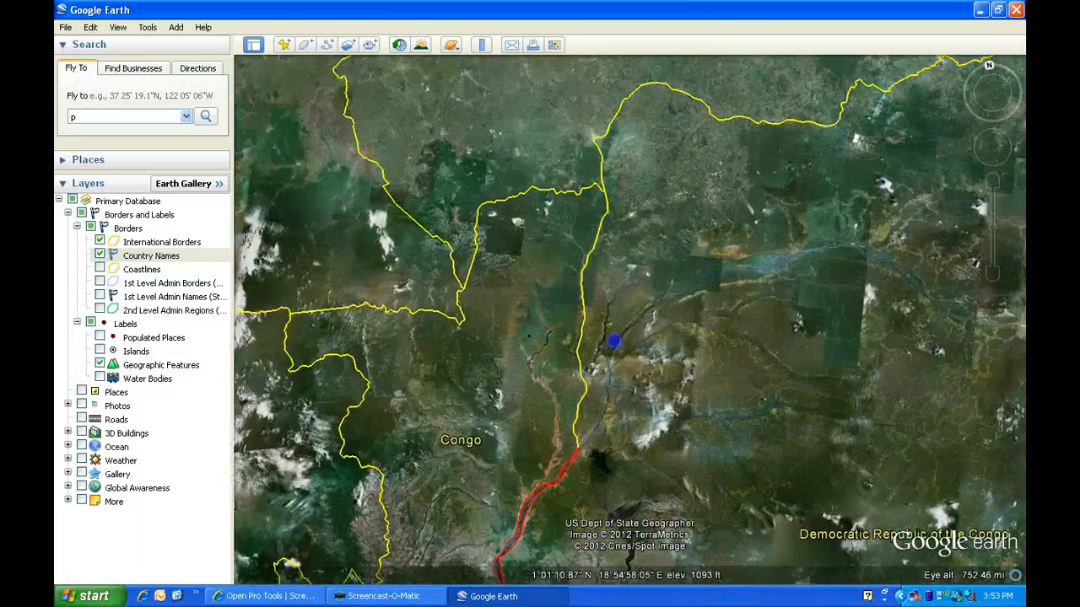
Scroll to the Rwanda border and read, then close, the Mount Karisimbi and Margherita Peak balloons.
{"action": "scroll", "scroll_direction": "down", "scroll_amount": 3}
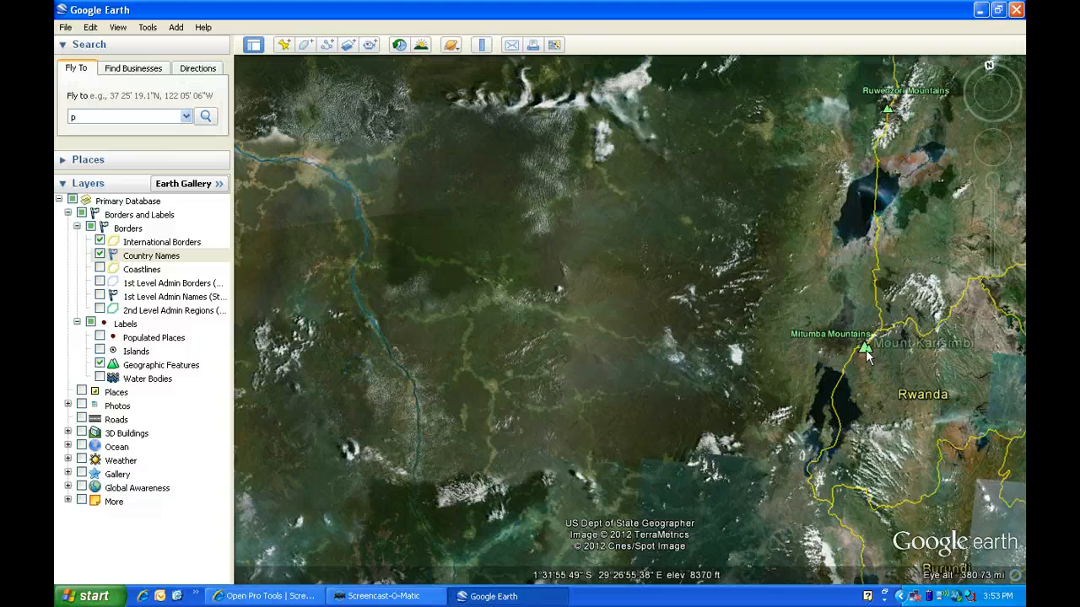
{"action": "left_click", "coordinate": [864, 348]}
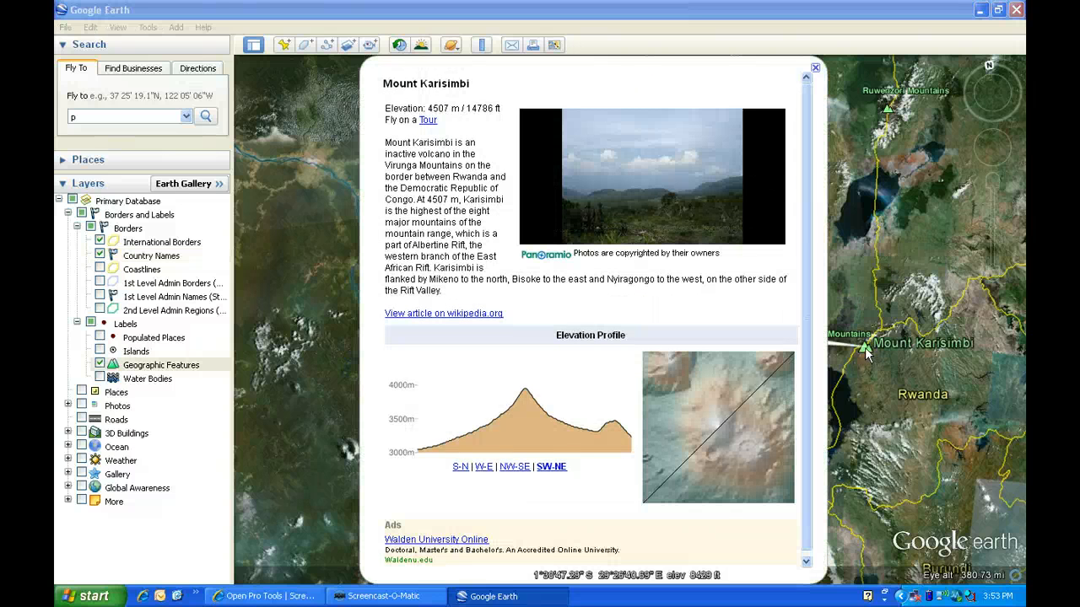
{"action": "left_click", "coordinate": [815, 68]}
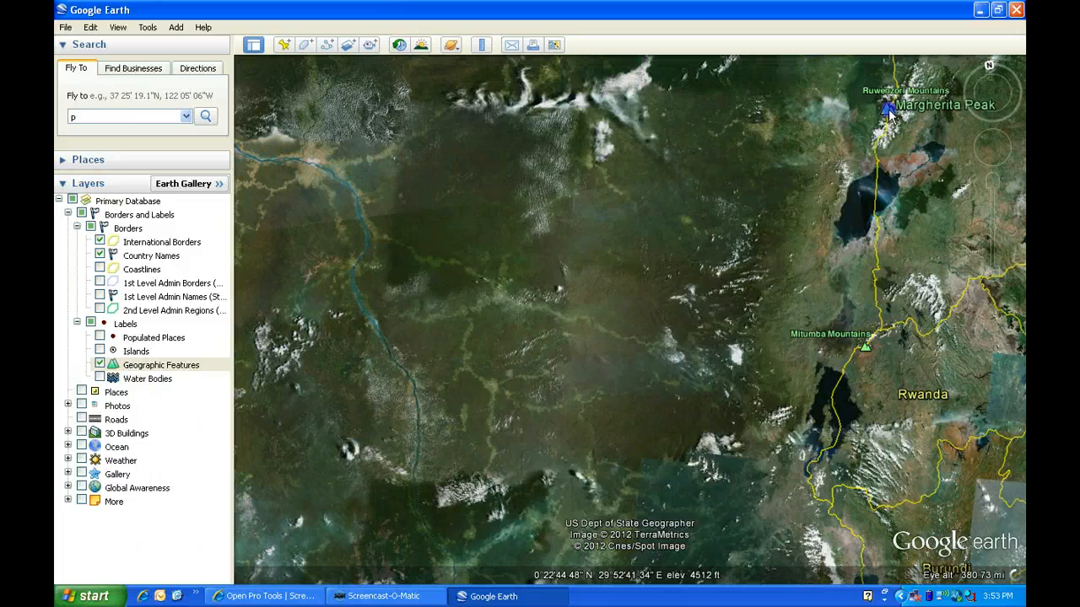
{"action": "left_click", "coordinate": [888, 108]}
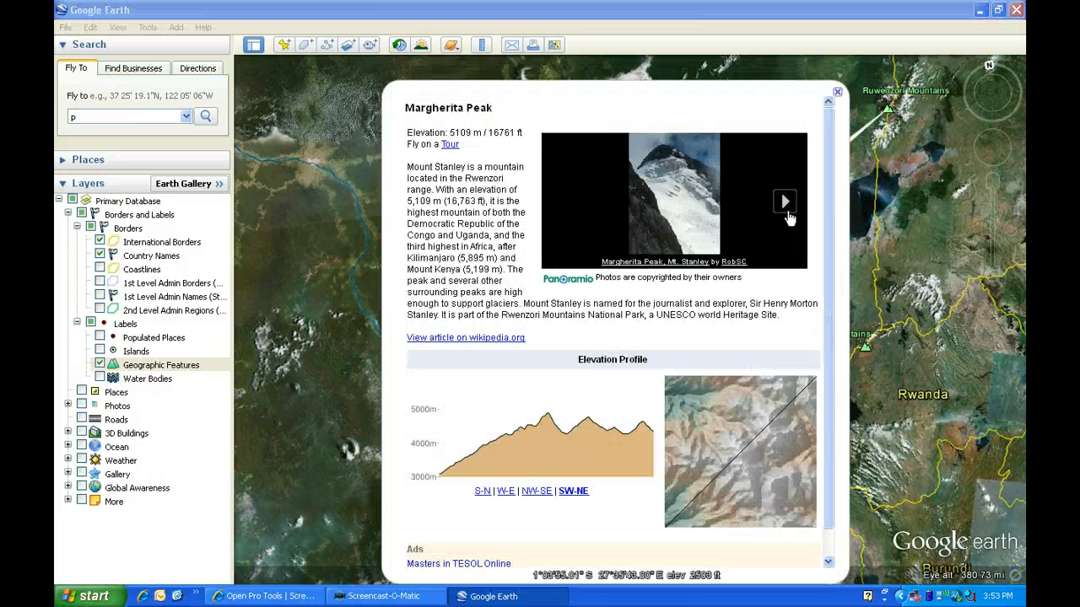
{"action": "left_click", "coordinate": [783, 200]}
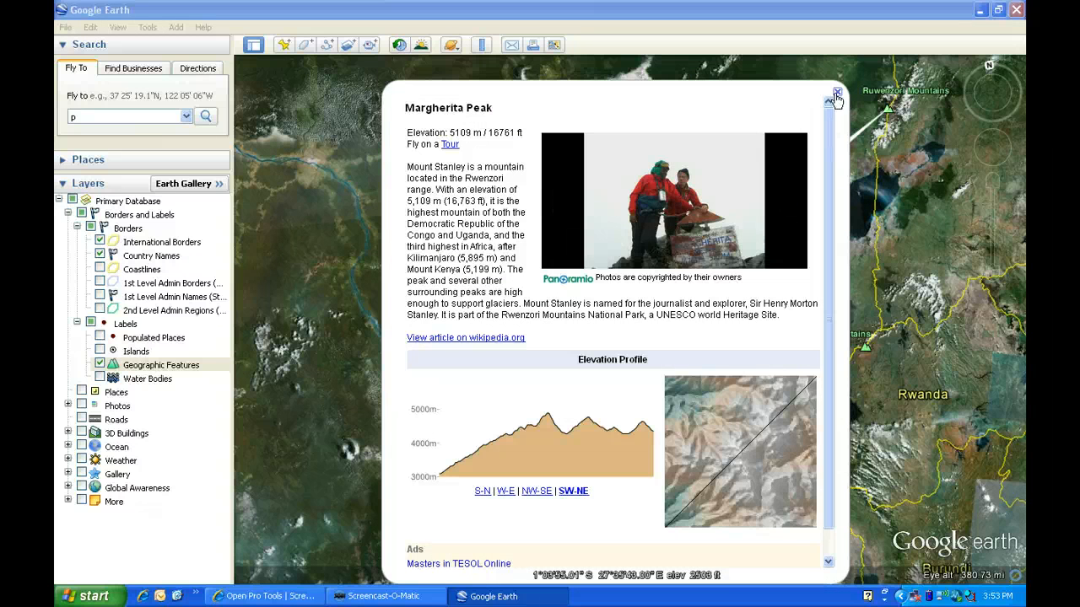
{"action": "left_click", "coordinate": [836, 92]}
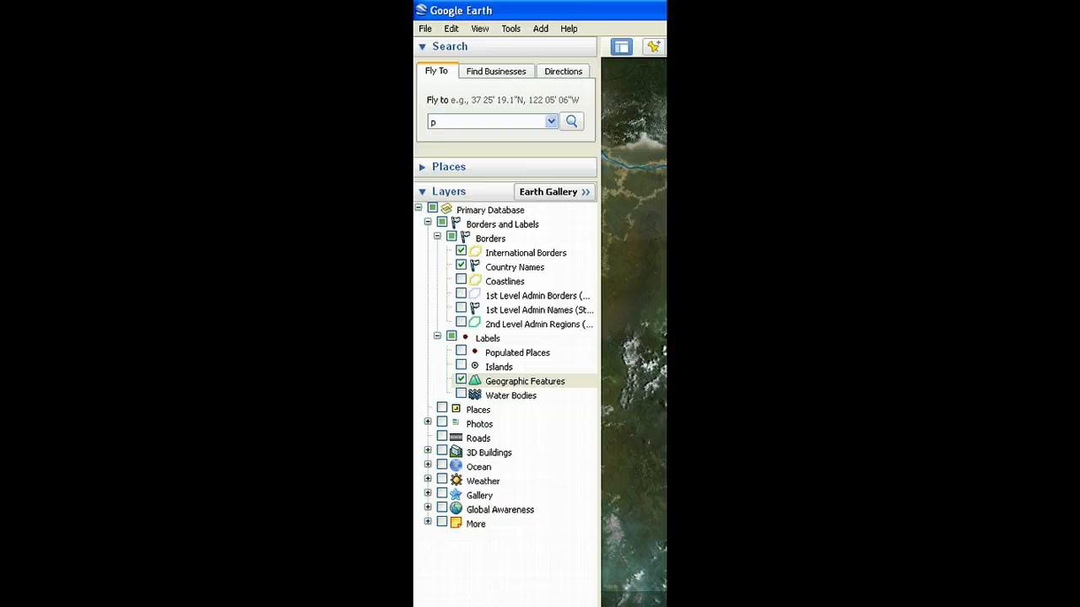
Turn off Primary Database and Borders and Labels, then enable Weather's Clouds and Conditions and Forecasts.
{"action": "left_click", "coordinate": [431, 209]}
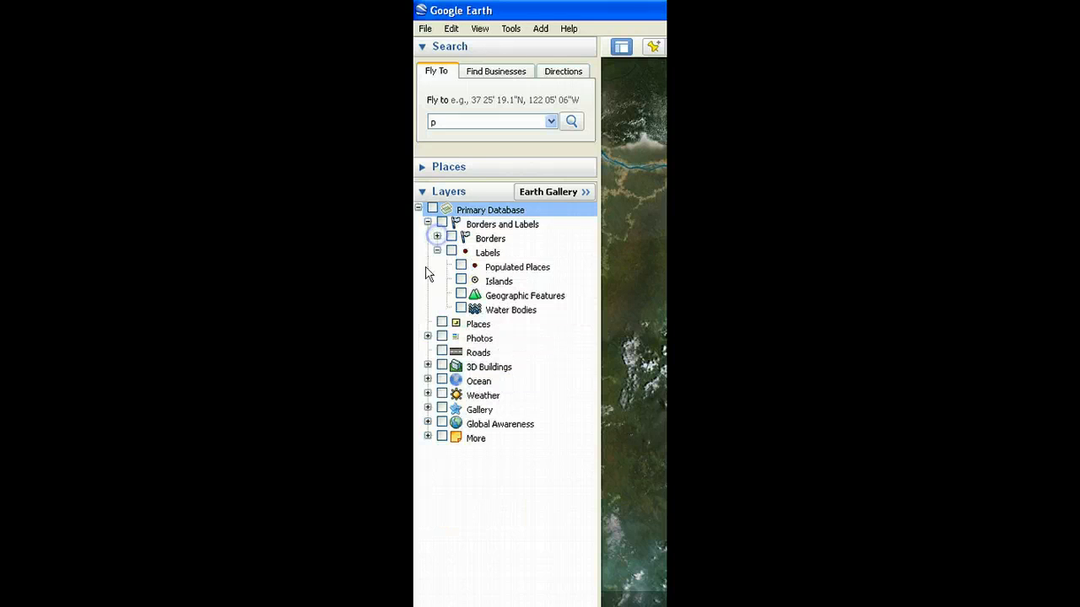
{"action": "left_click", "coordinate": [428, 224]}
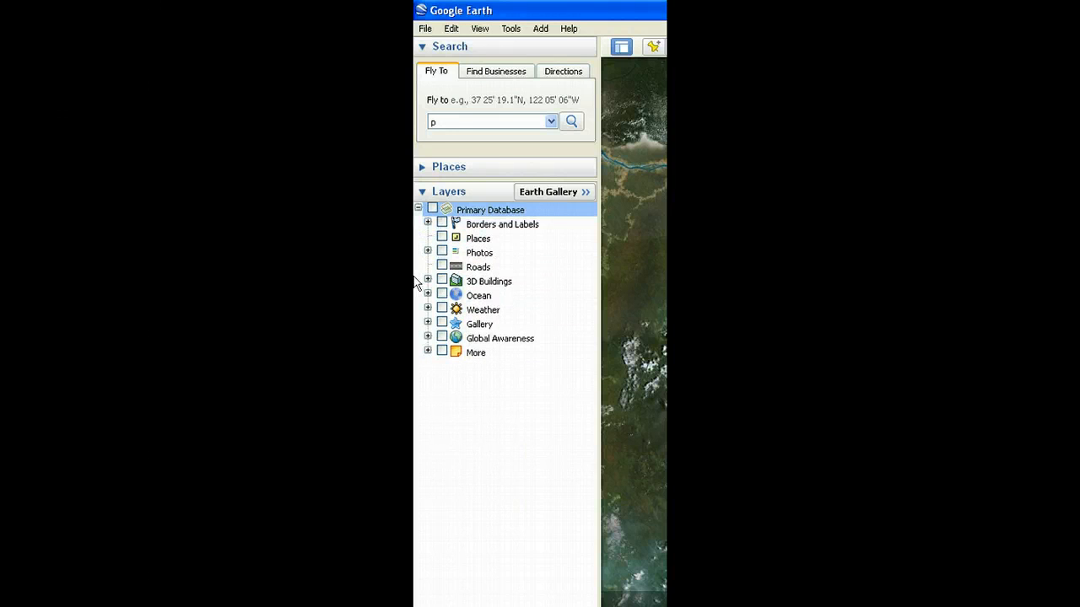
{"action": "left_click", "coordinate": [427, 310]}
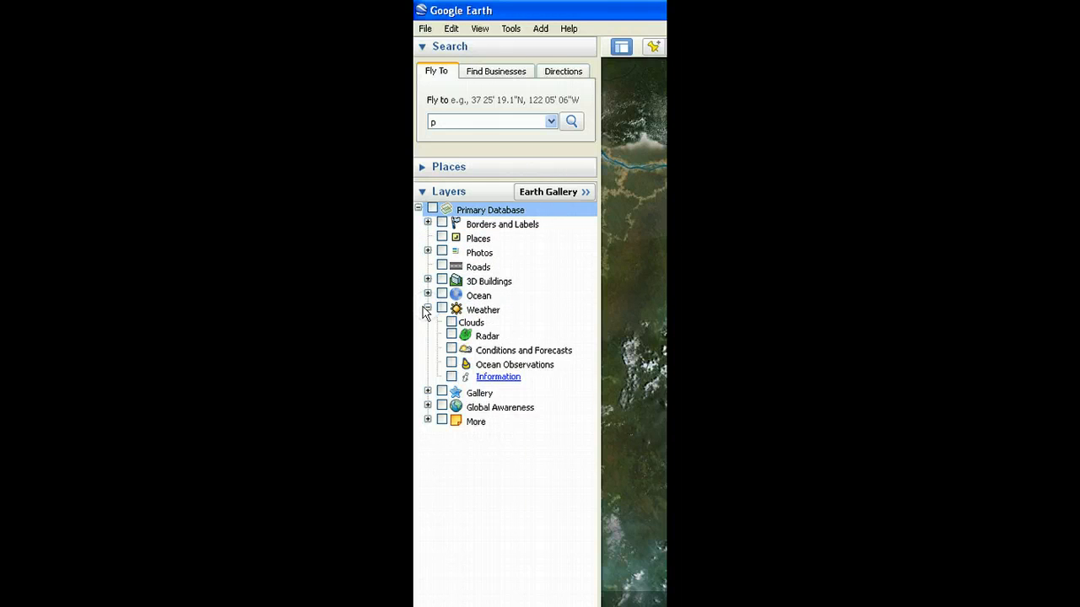
{"action": "left_click", "coordinate": [451, 322]}
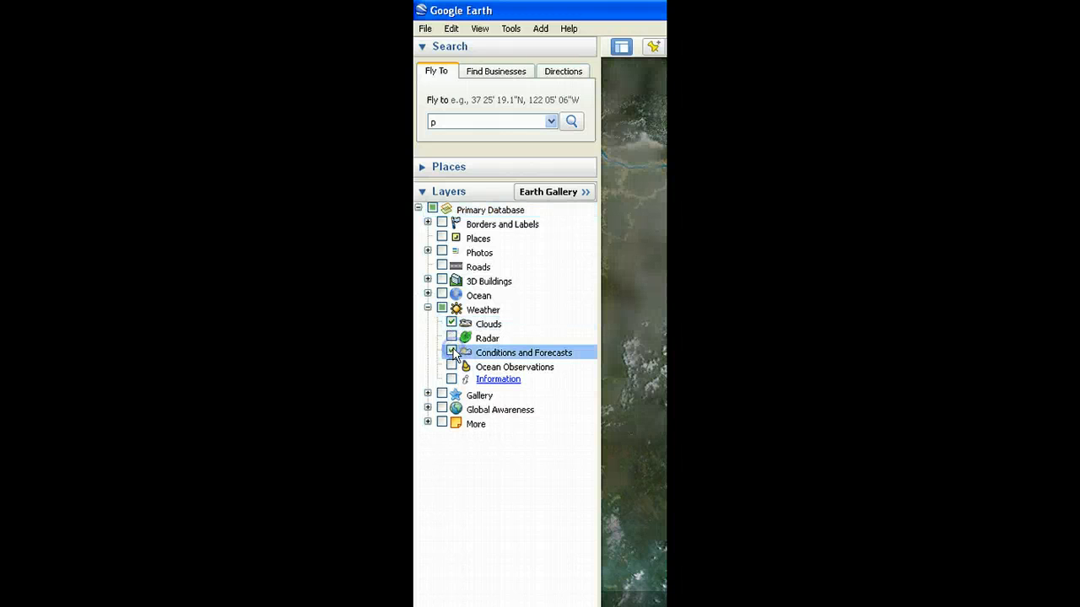
{"action": "left_click", "coordinate": [451, 352]}
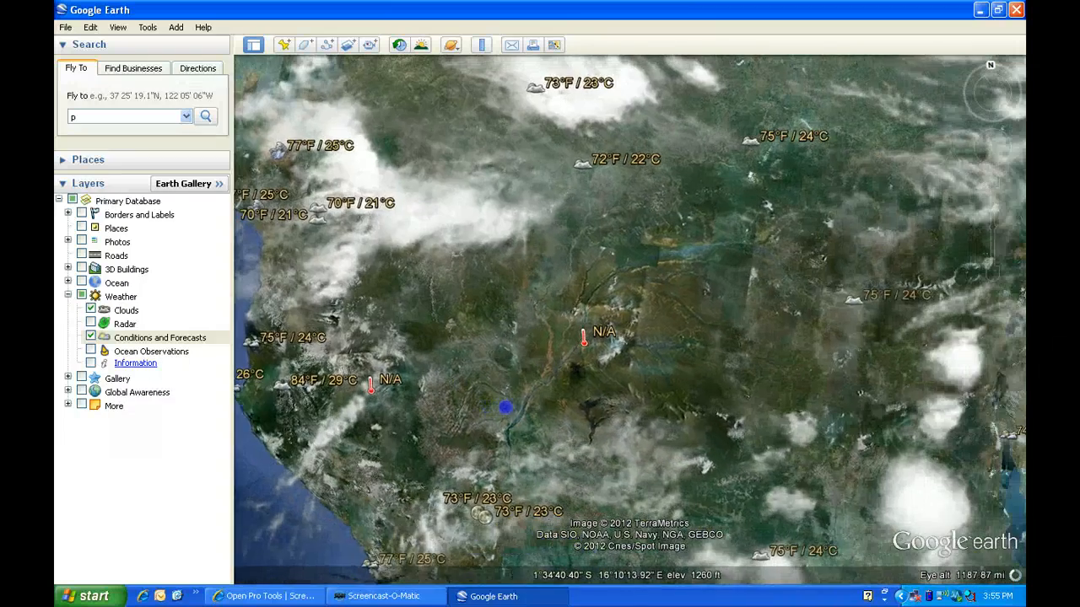
{"action": "scroll", "scroll_direction": "down", "scroll_amount": 3}
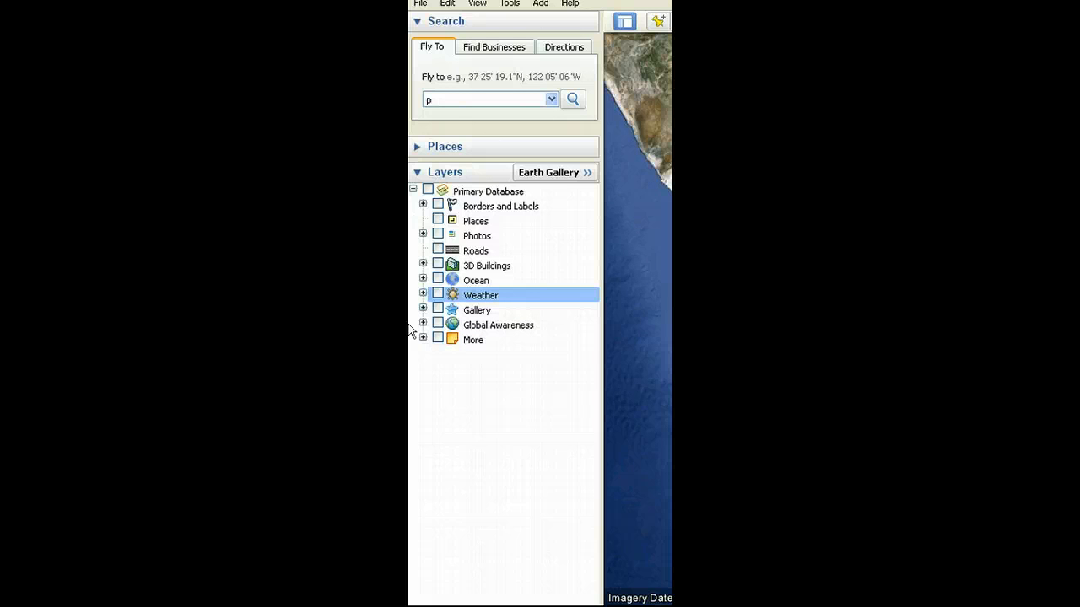
Under More, check Local Place Names, Water Body Outlines and GeoEye Featured Imagery.
{"action": "left_click", "coordinate": [423, 340]}
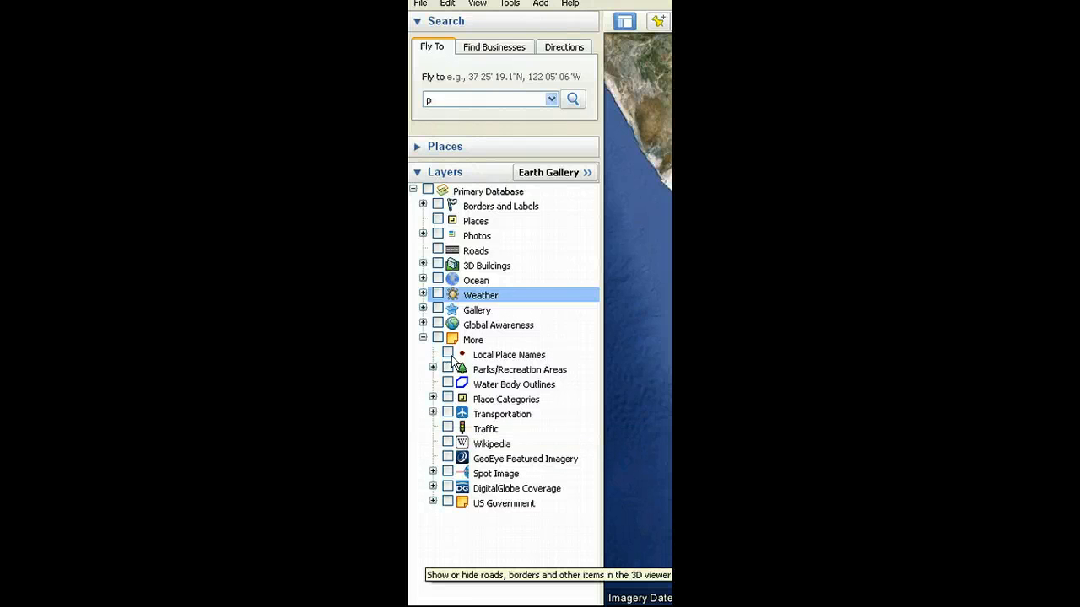
{"action": "left_click", "coordinate": [447, 354]}
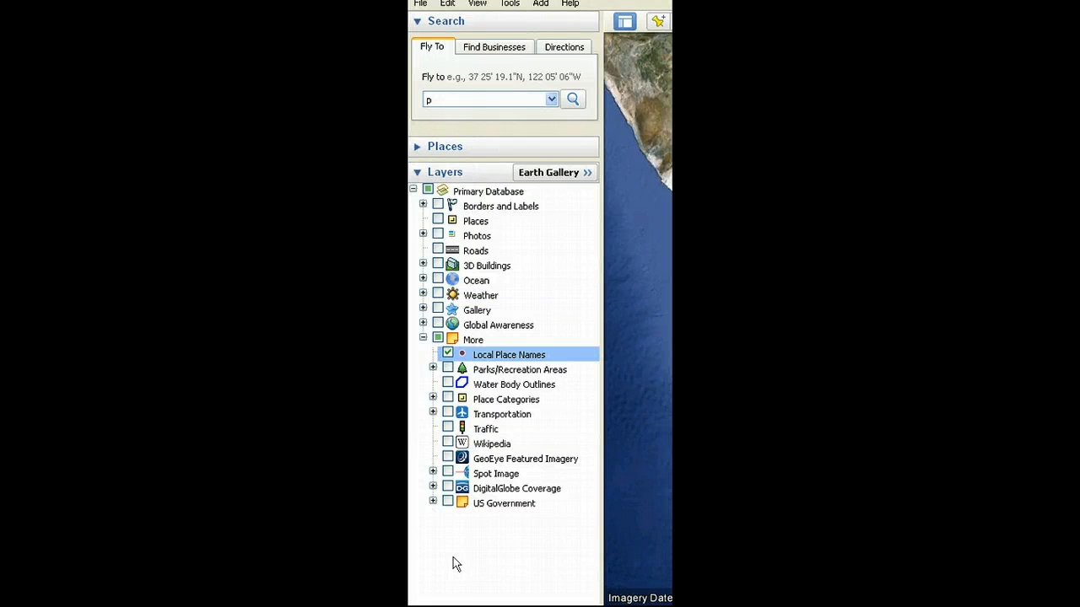
{"action": "mouse_move", "coordinate": [455, 559]}
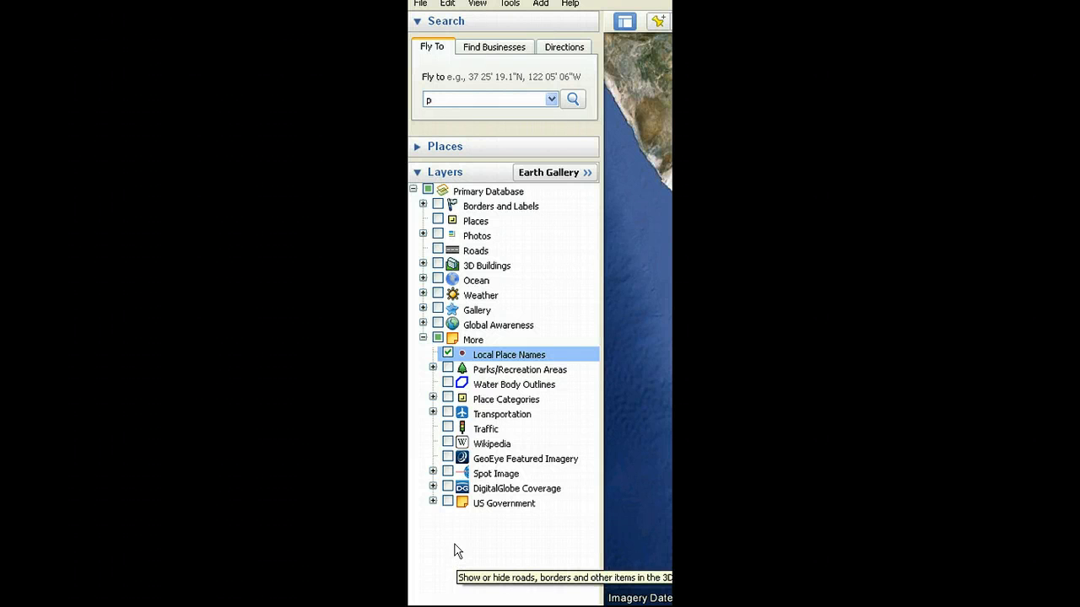
{"action": "left_click", "coordinate": [448, 384]}
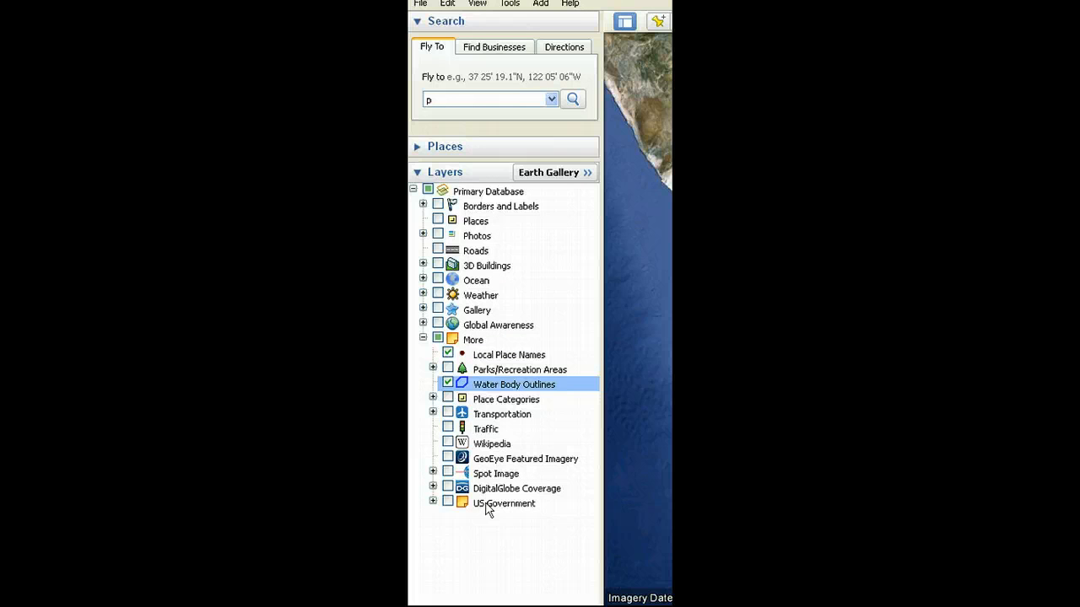
{"action": "mouse_move", "coordinate": [492, 555]}
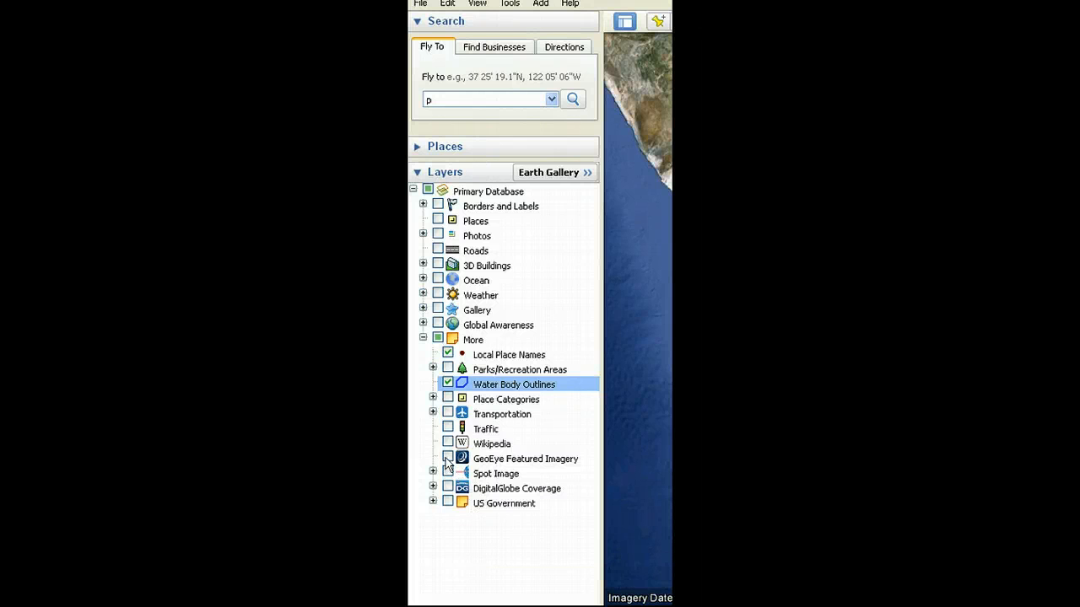
{"action": "left_click", "coordinate": [448, 458]}
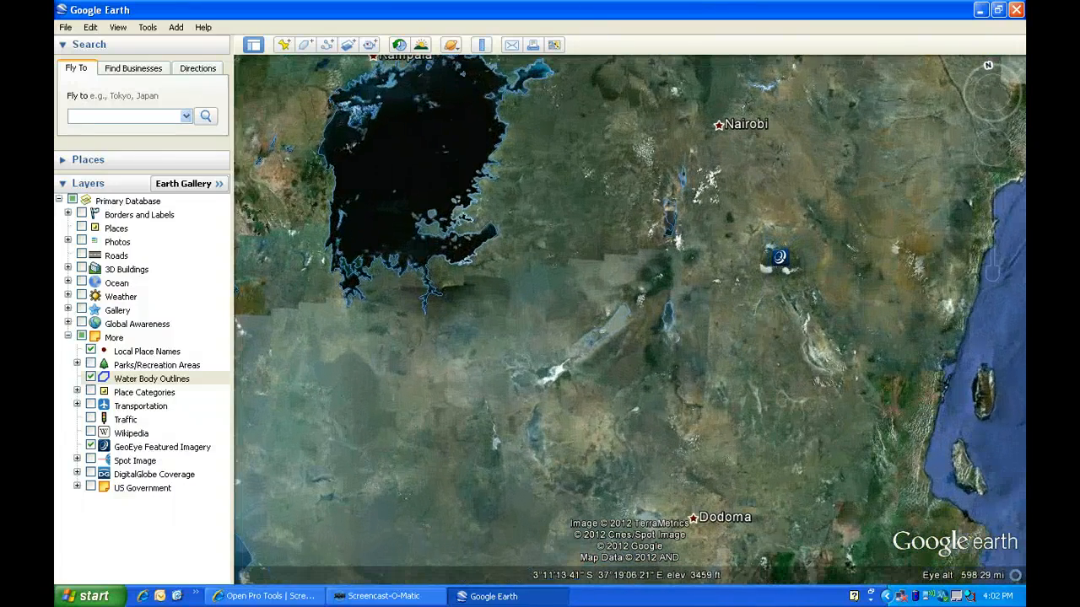
Open the Kilimanjaro GeoEye image at full resolution and zoom to it near Moshi.
{"action": "left_click", "coordinate": [778, 255]}
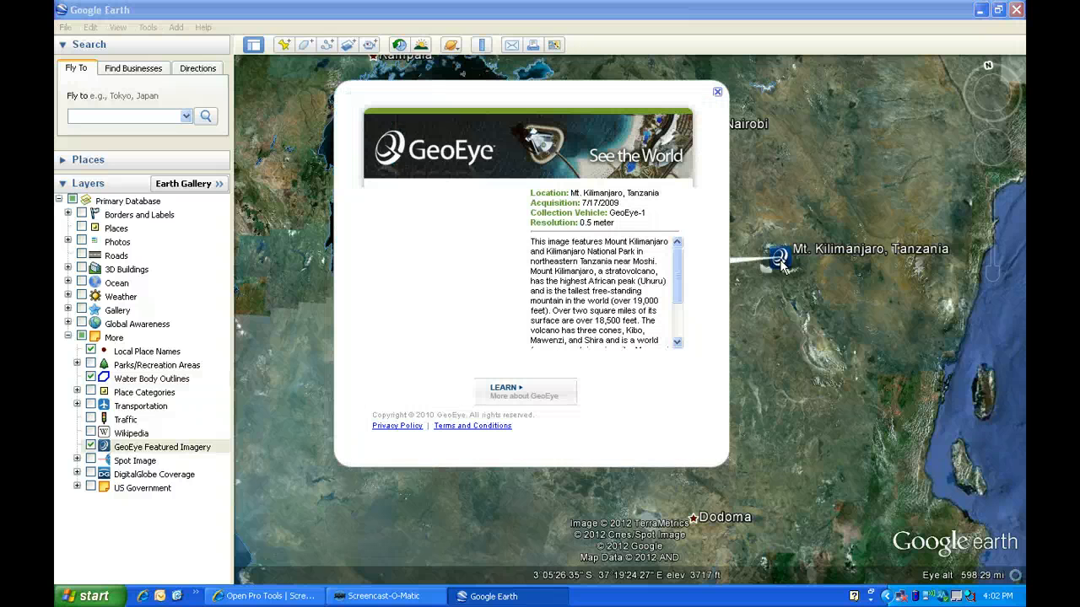
{"action": "left_click", "coordinate": [780, 259]}
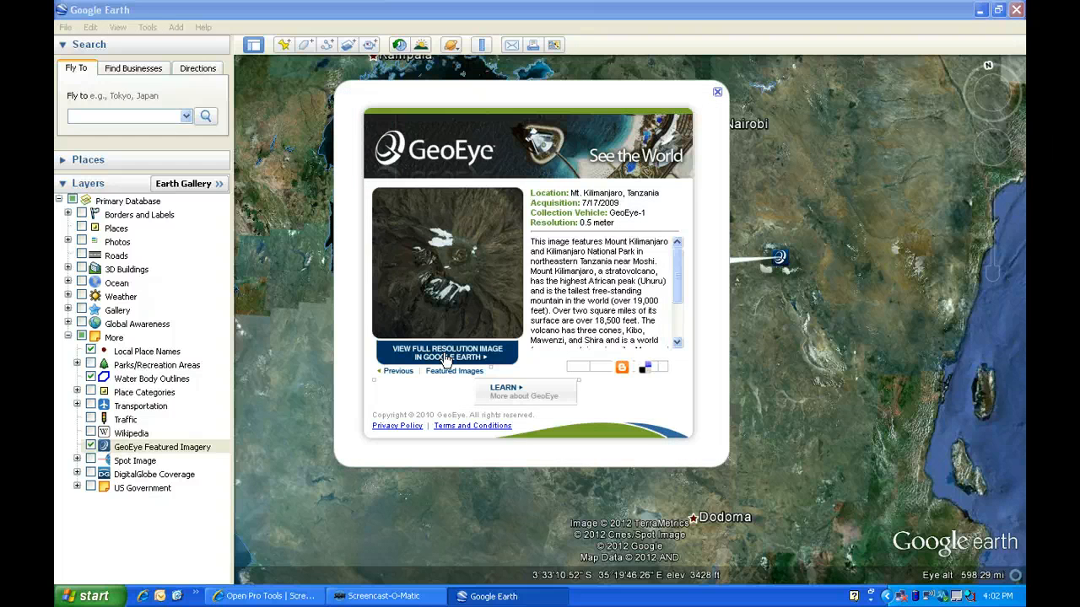
{"action": "left_click", "coordinate": [717, 92]}
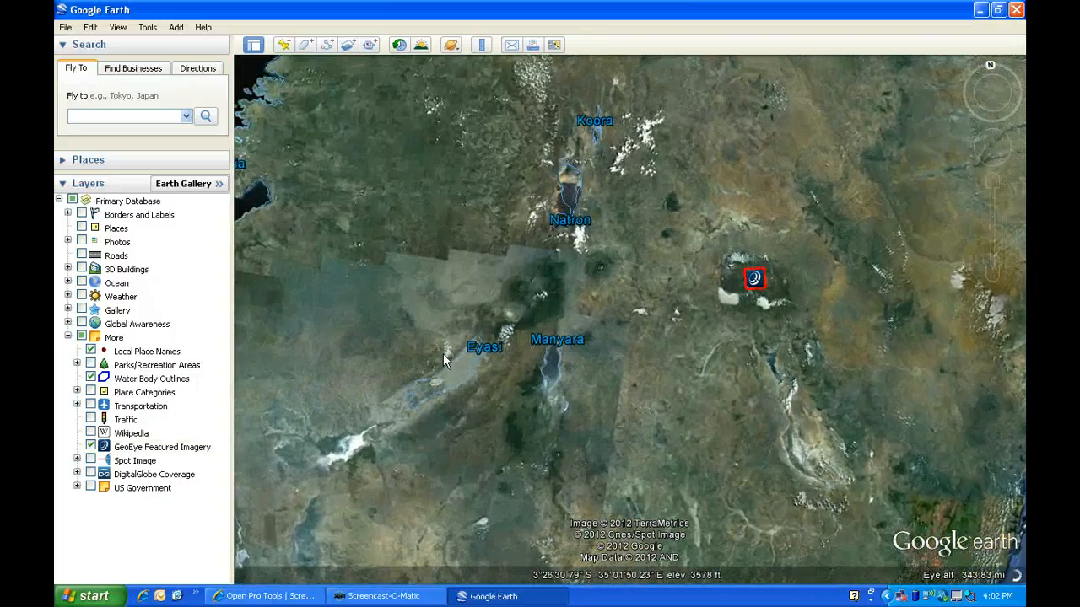
{"action": "double_click", "coordinate": [754, 279]}
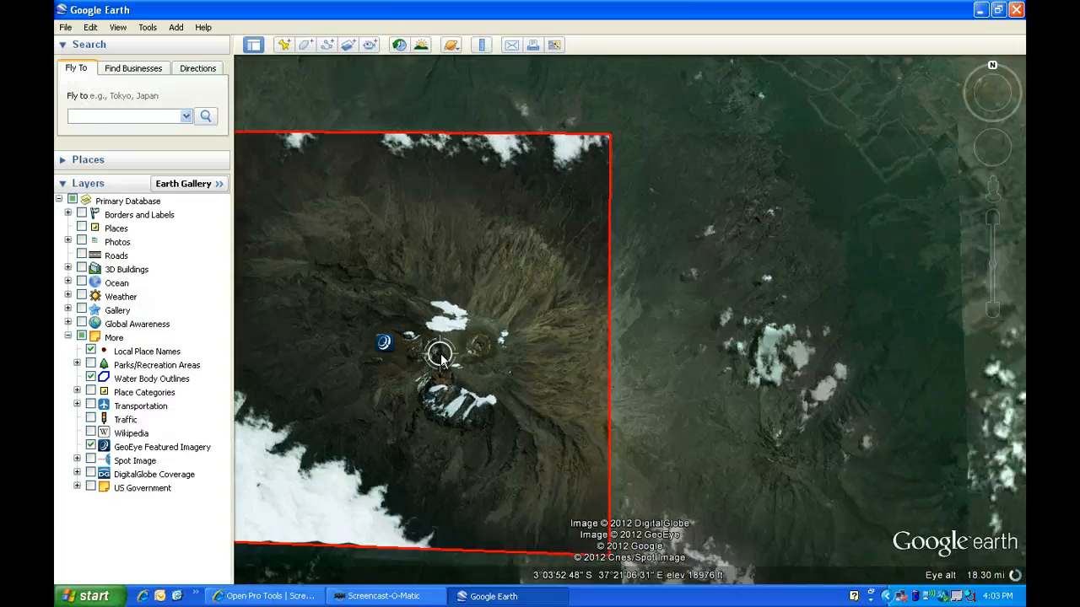
{"action": "scroll", "scroll_direction": "down", "scroll_amount": 3}
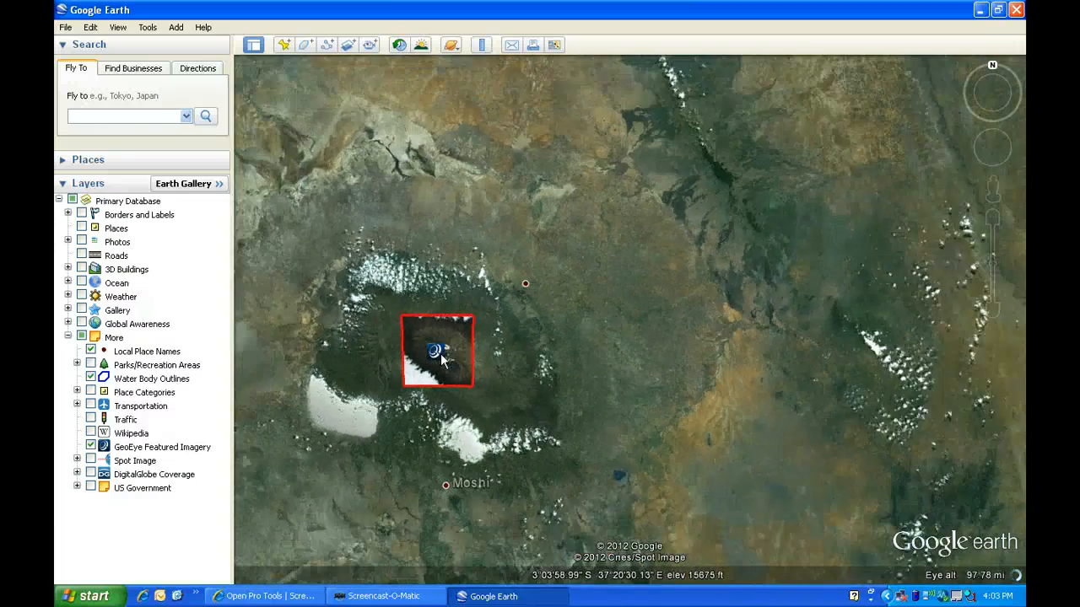